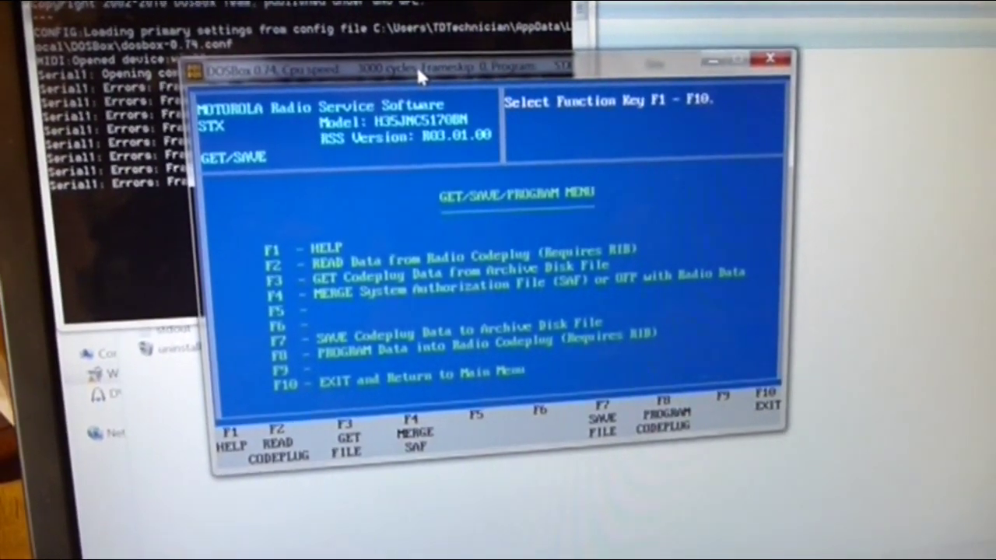
Exit to the Main Menu and open the Change/Create/View Codeplug Menu.
key("F10")
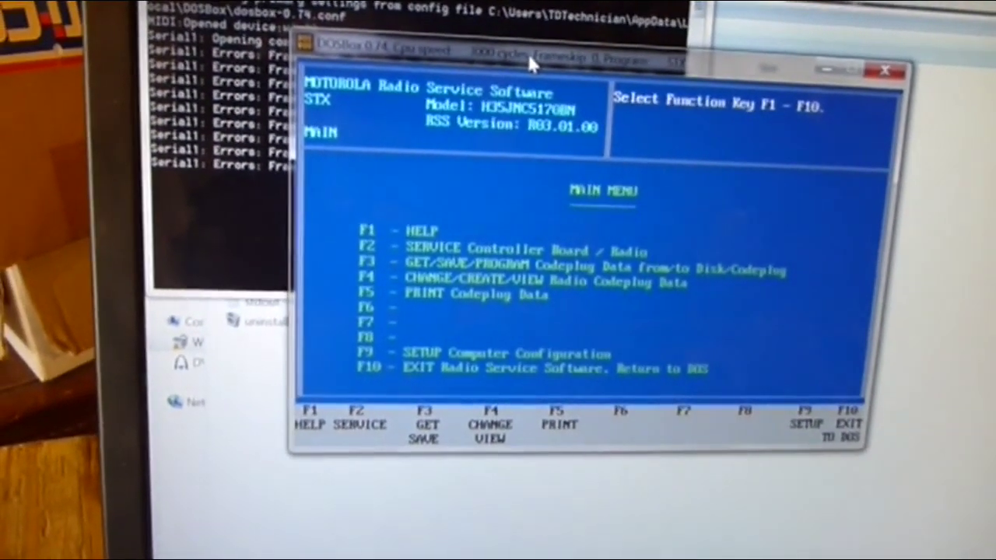
key("f4")
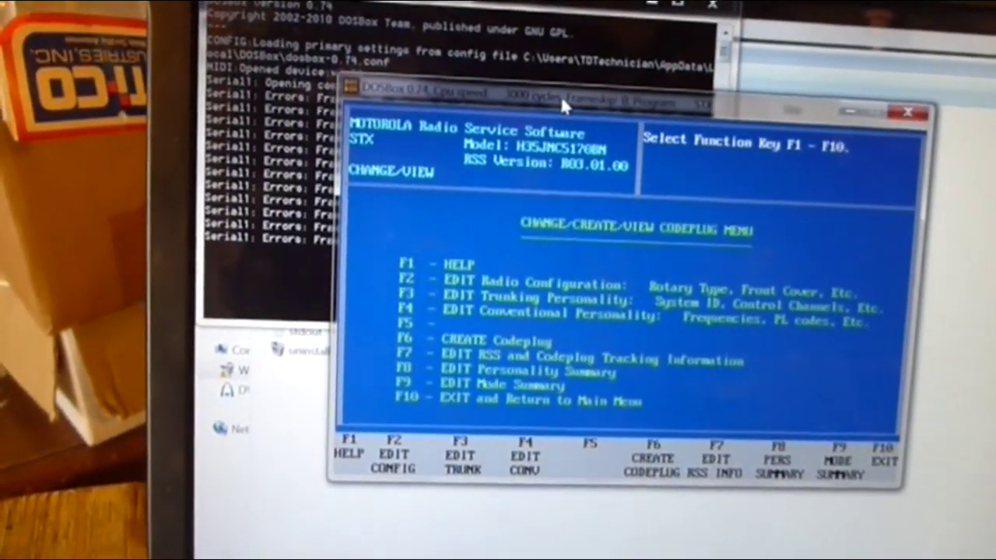
Back out of the Change/Create/View menu toward the Get/Save/Program Menu.
key("f10")
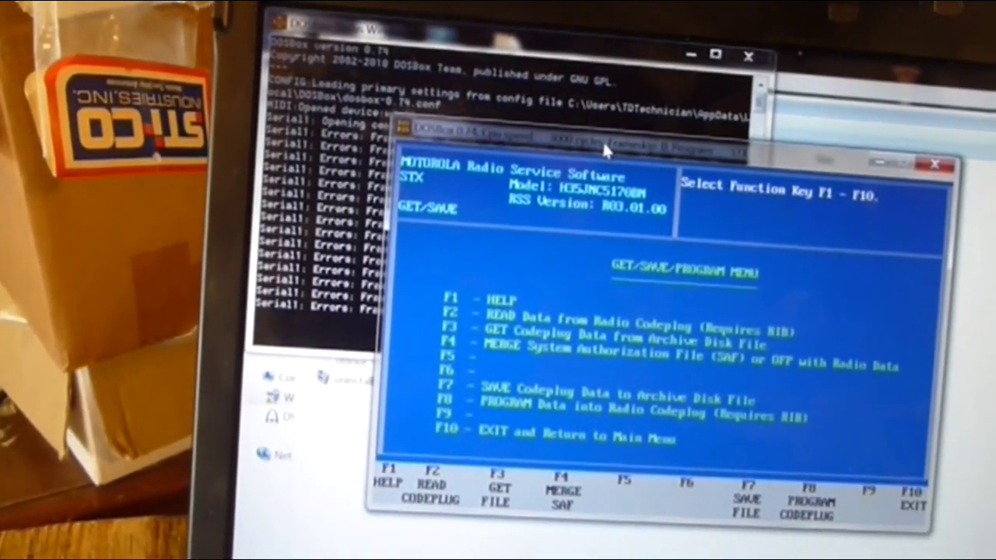
Exit to the Main Menu, view the Change/Create/View Codeplug Menu, then return.
key("f10")
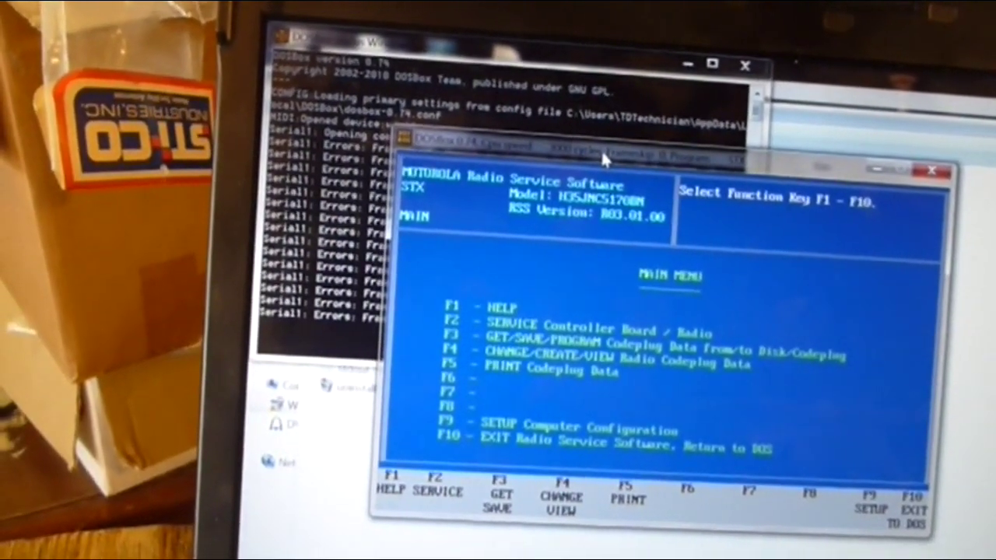
key("f4")
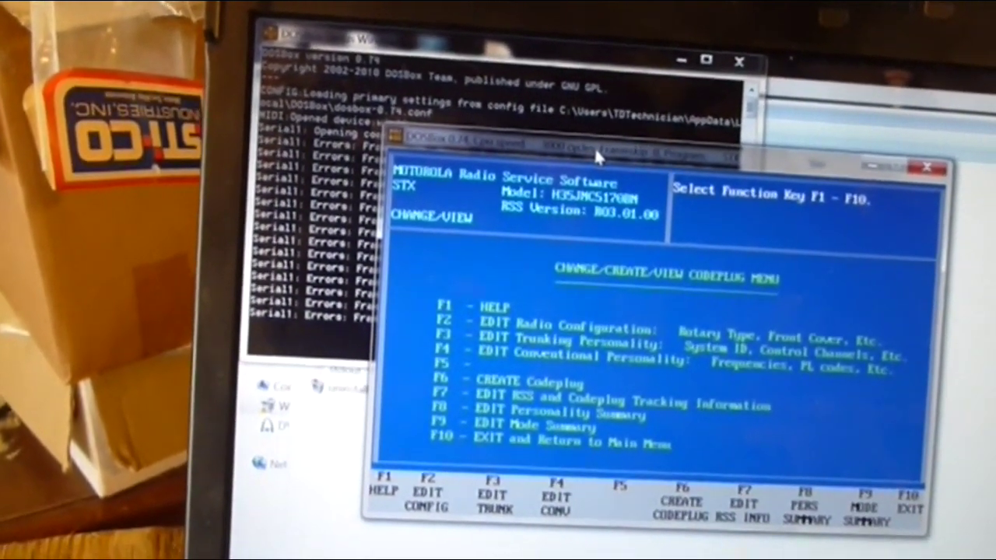
key("f10")
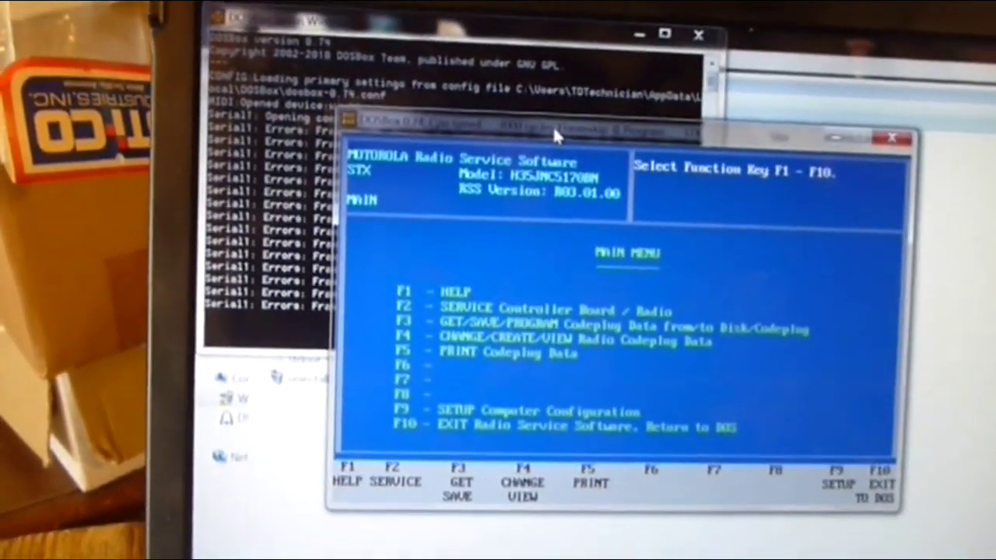